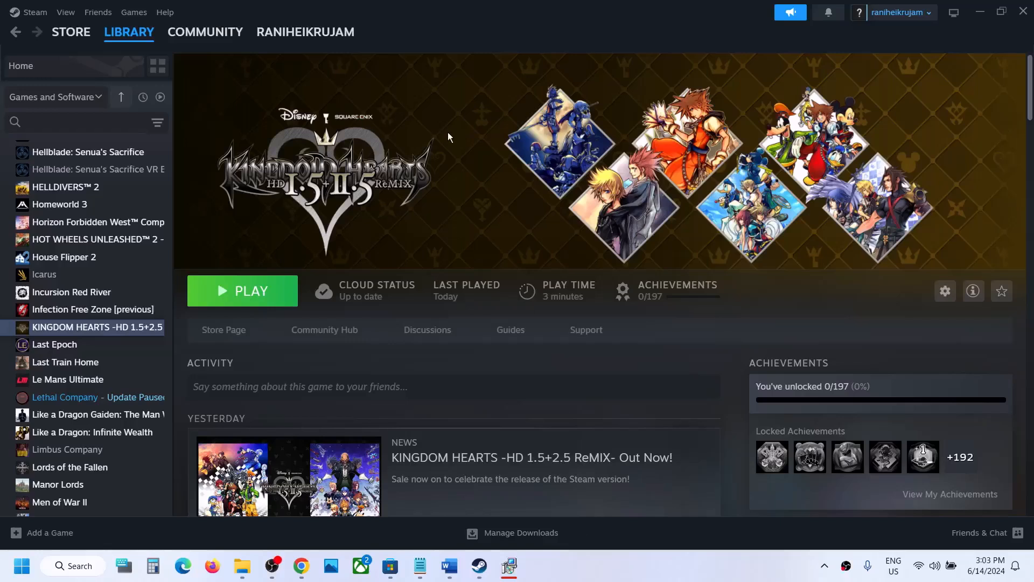
mouse_move(375, 168)
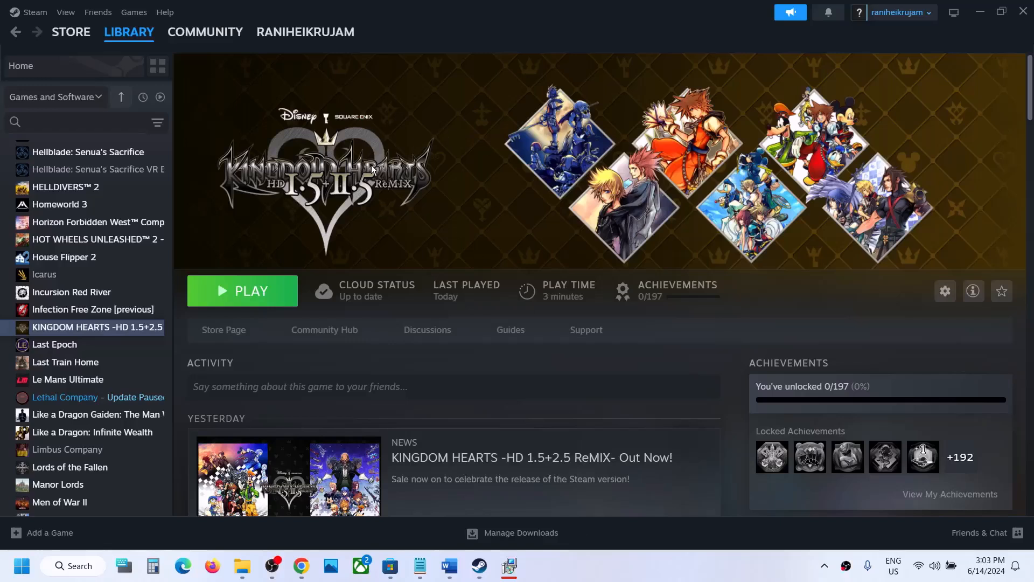
mouse_move(521, 448)
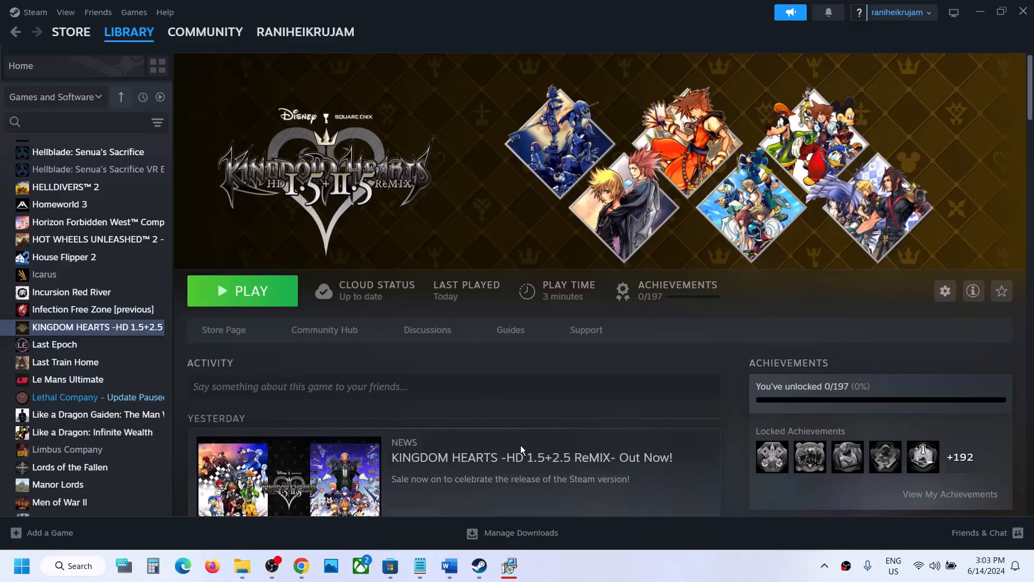
mouse_move(447, 565)
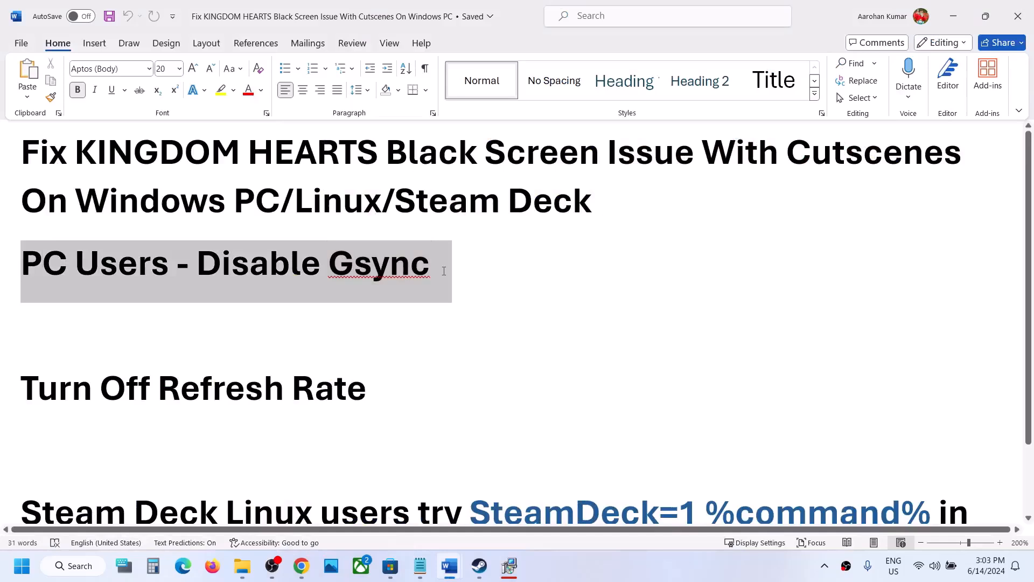
Review the checklist's Disable Gsync and Turn Off Refresh Rate tips.
double_click(379, 262)
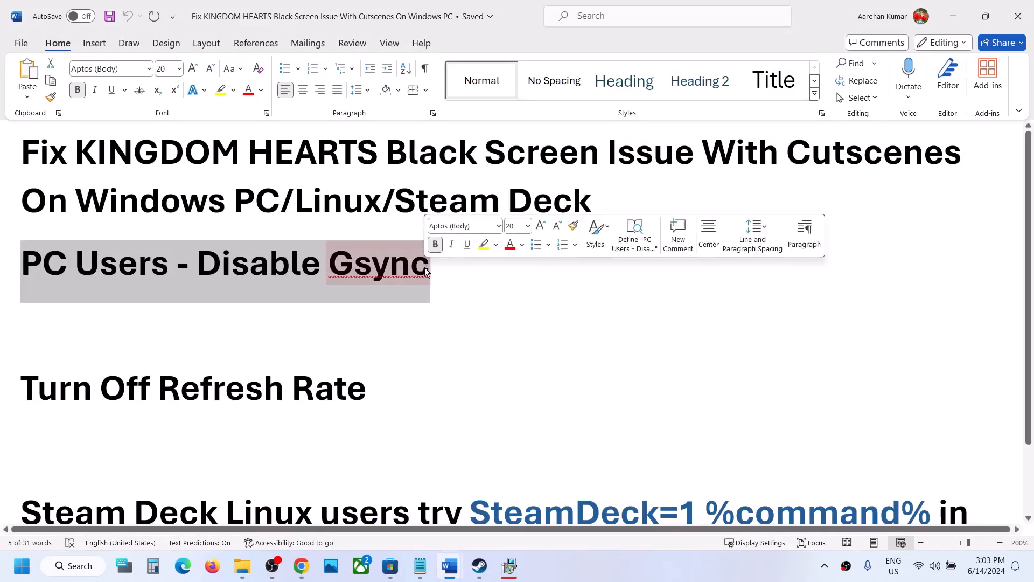
left_click(329, 363)
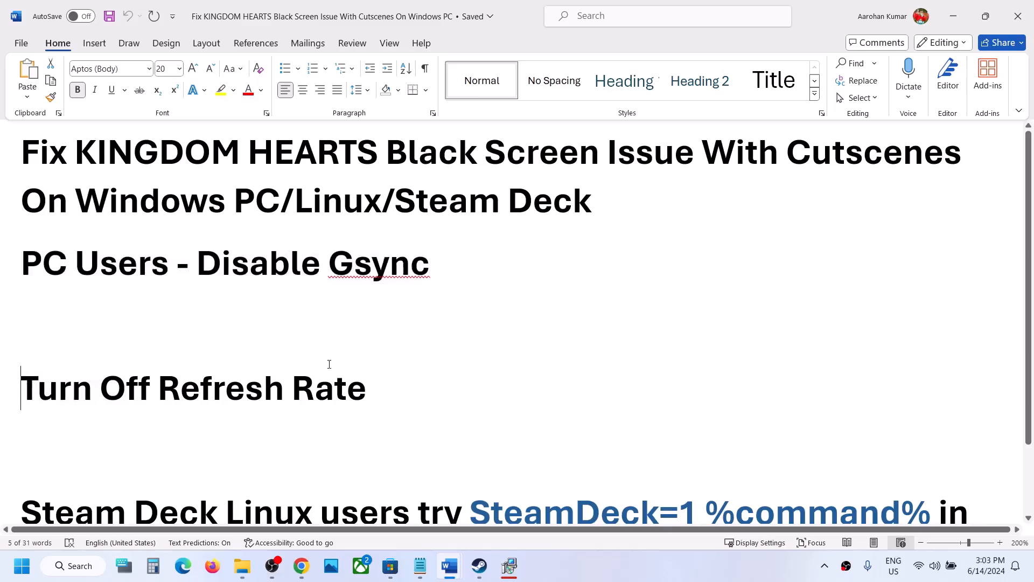
triple_click(191, 388)
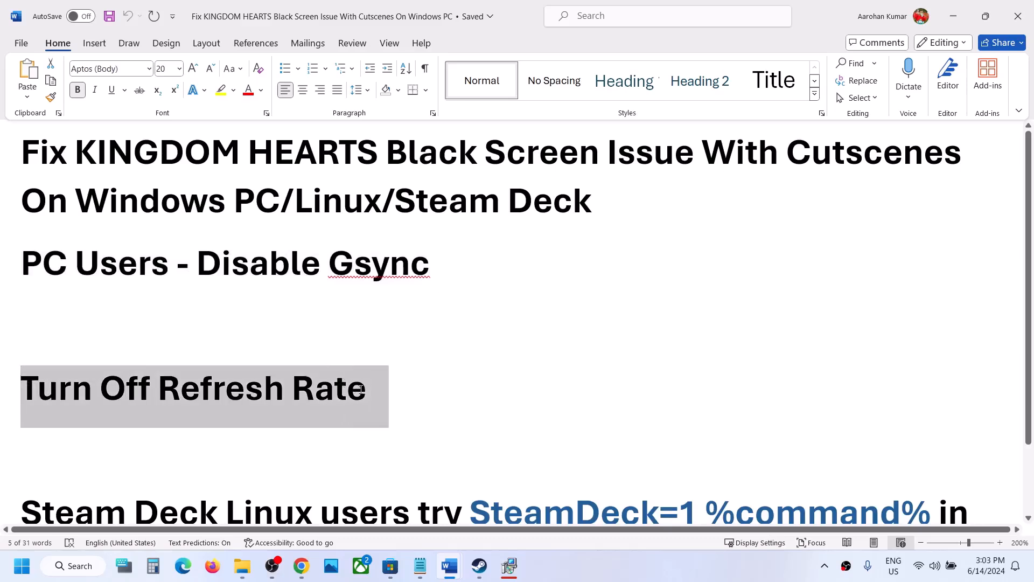
left_click(284, 387)
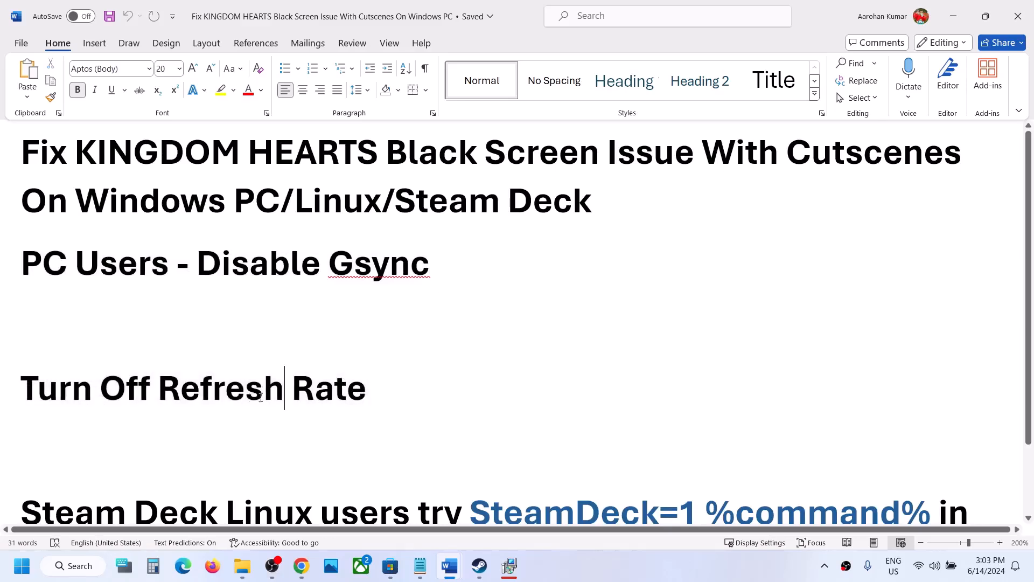
scroll("down", 3)
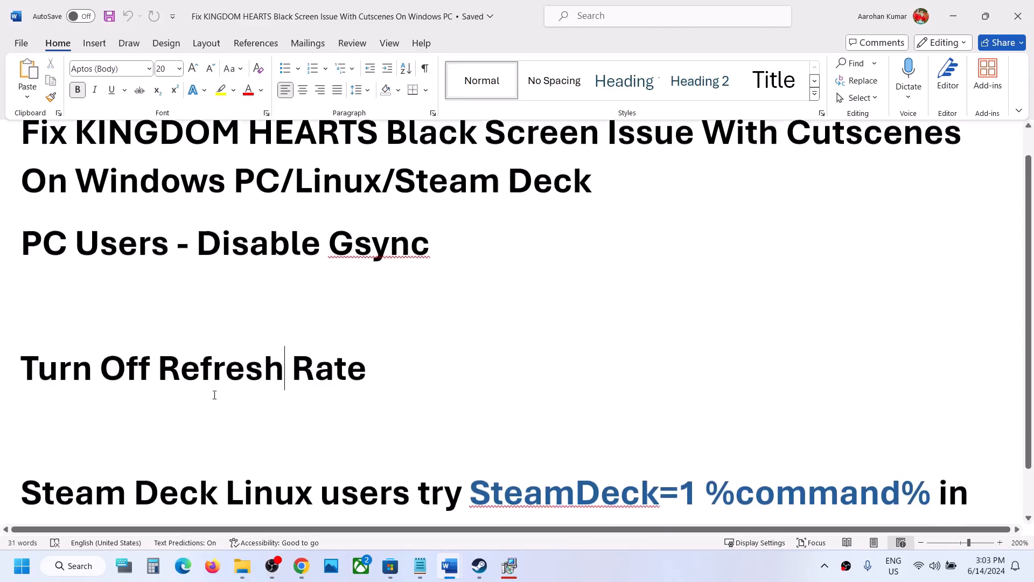
Switch to the game launcher and set Refresh Rate to Off in its settings.
left_click(477, 565)
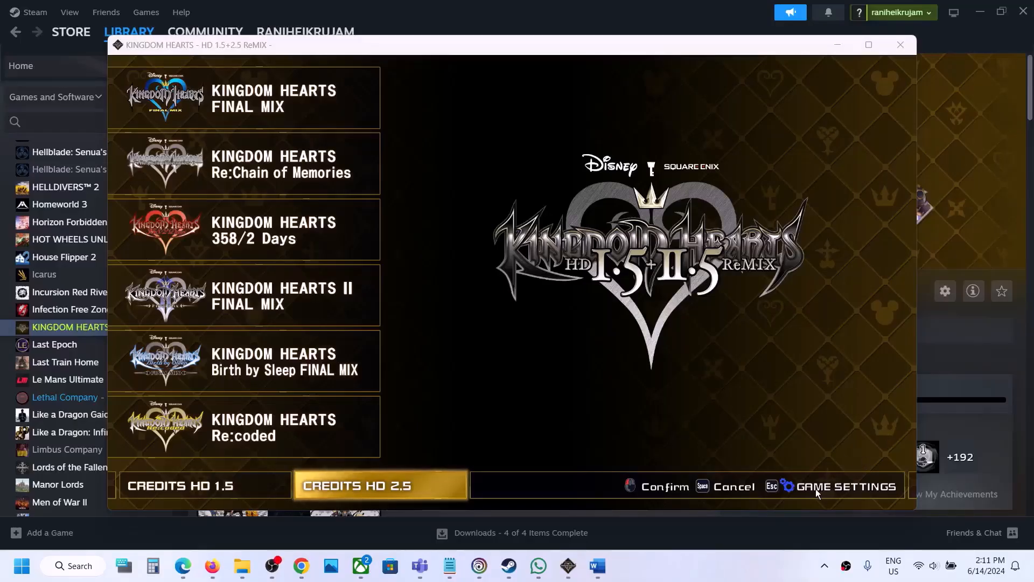
left_click(849, 486)
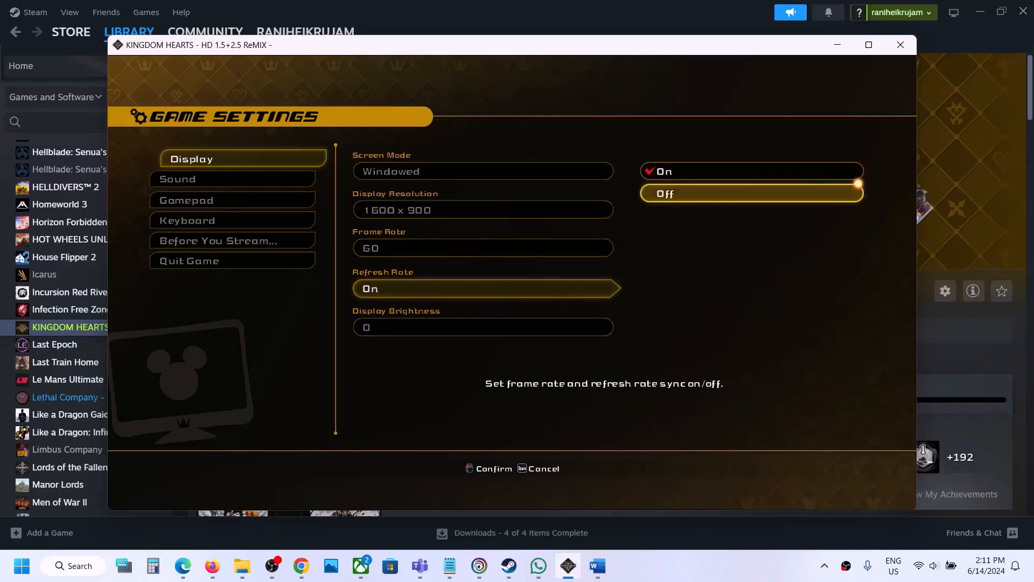
left_click(749, 193)
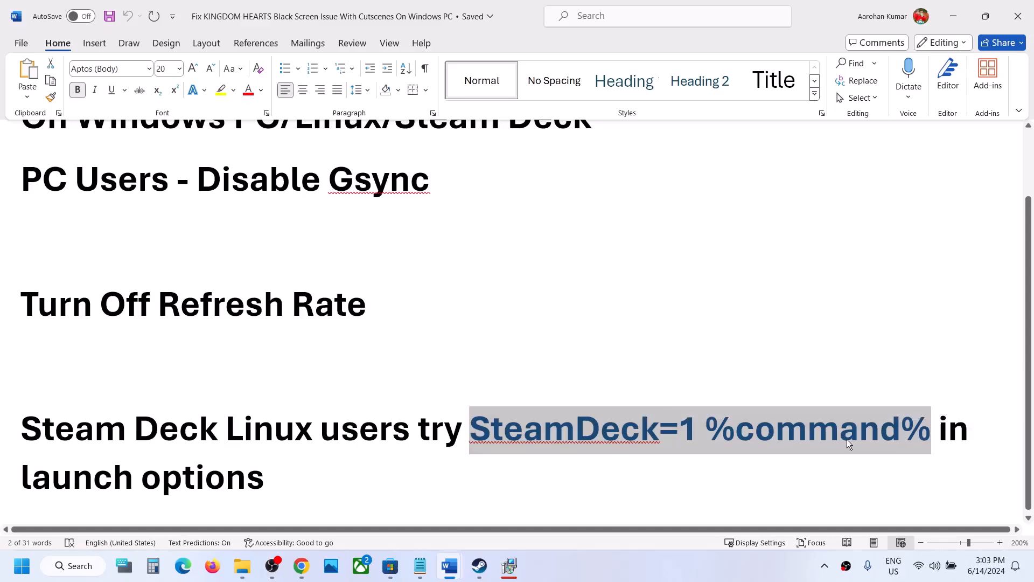
Deselect the SteamDeck=1 %command% text, return to the guide's title, and close the document.
left_click(106, 438)
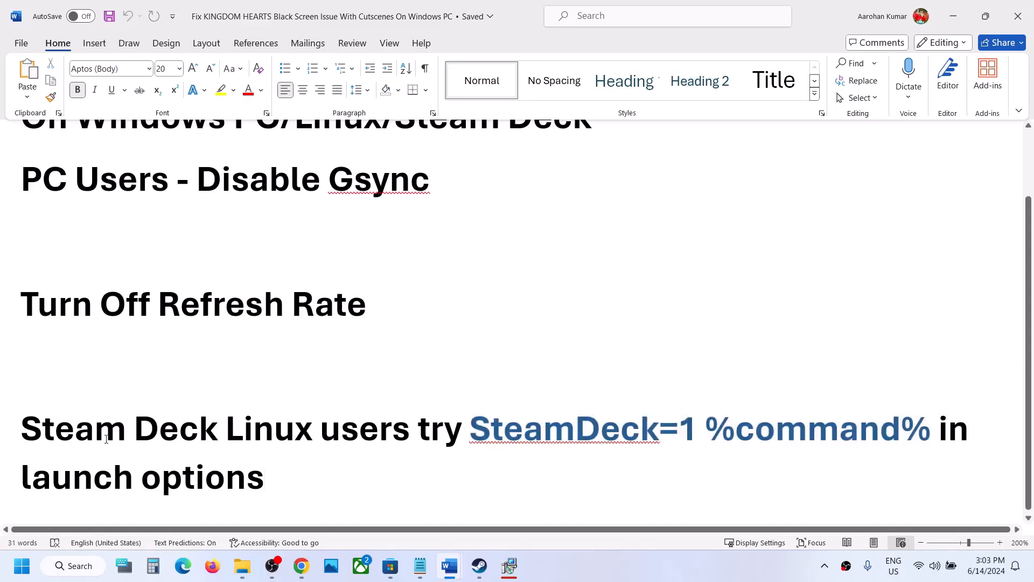
scroll("up", 3)
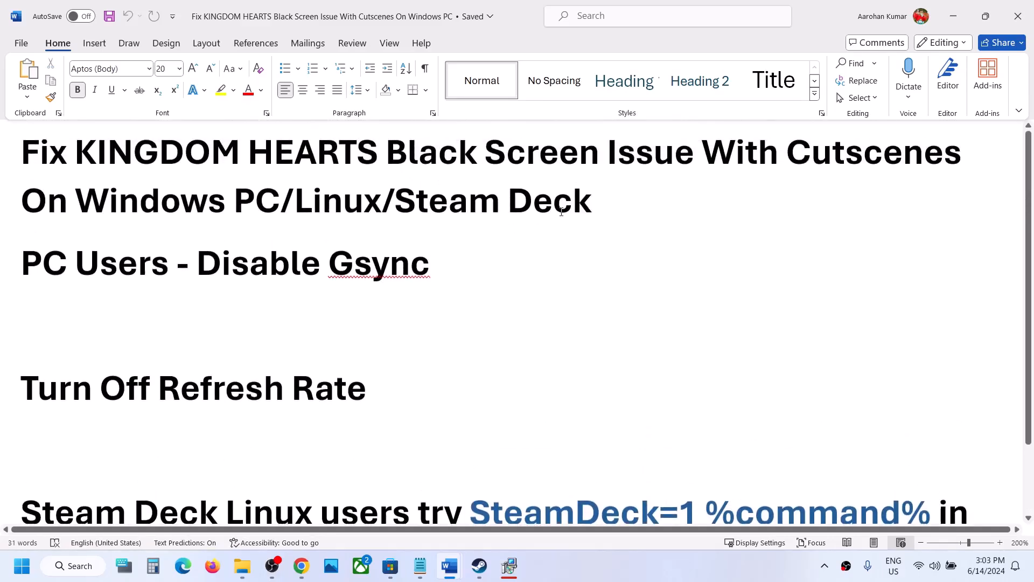
mouse_move(456, 182)
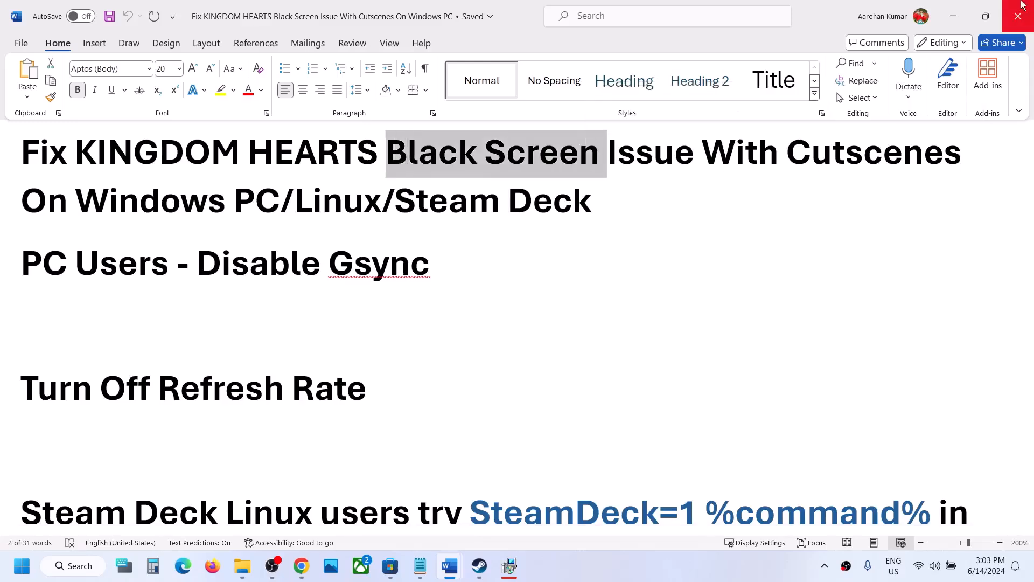
left_click(478, 566)
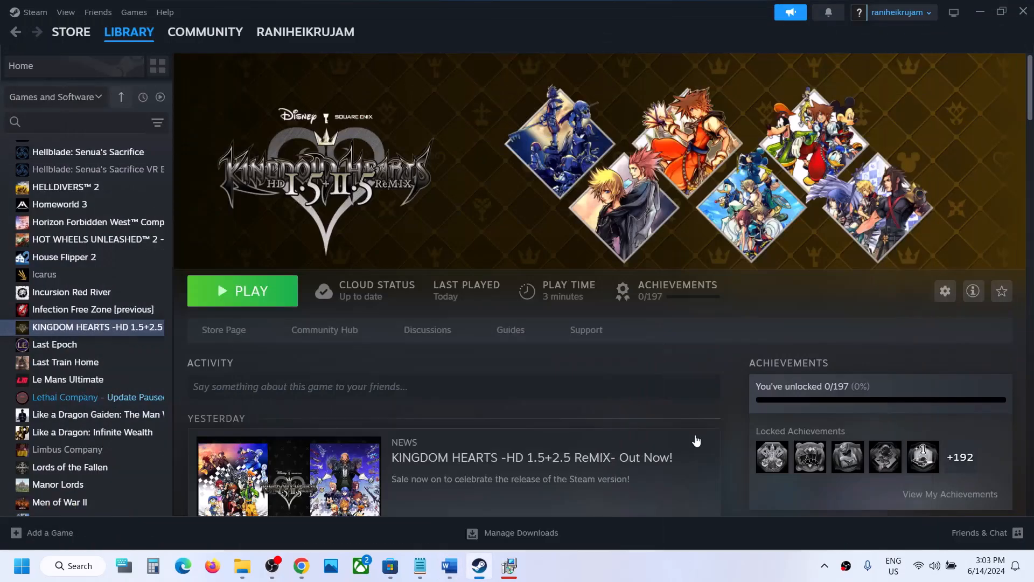
mouse_move(639, 567)
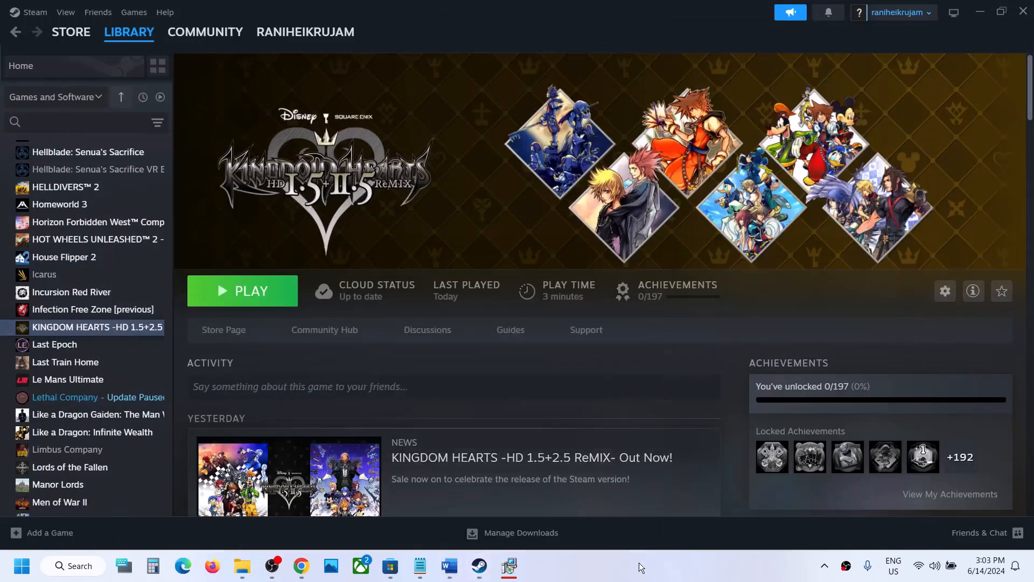